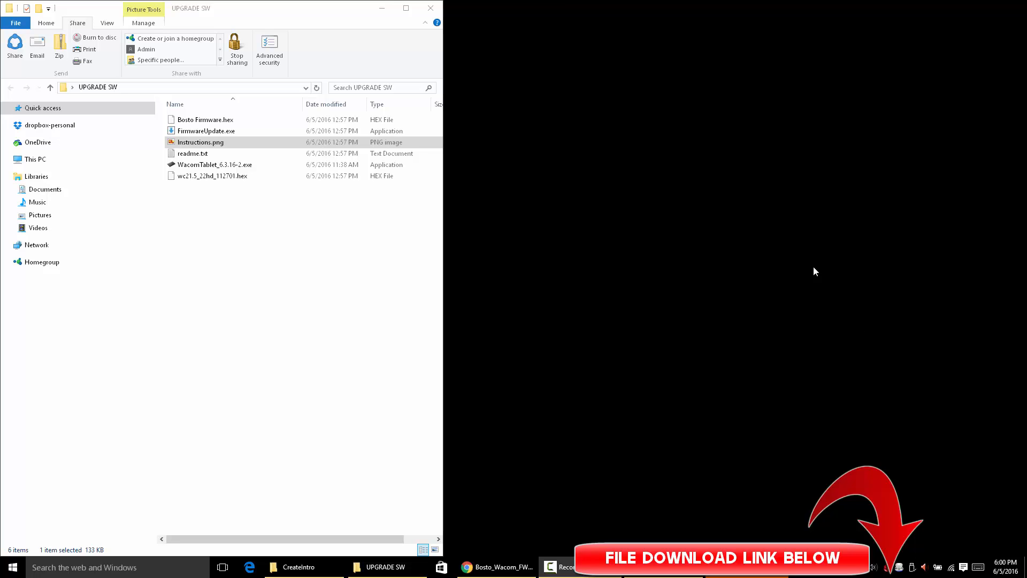
Go from the Google Drive folder to the downloaded UPGRADE SW folder.
left_click(214, 164)
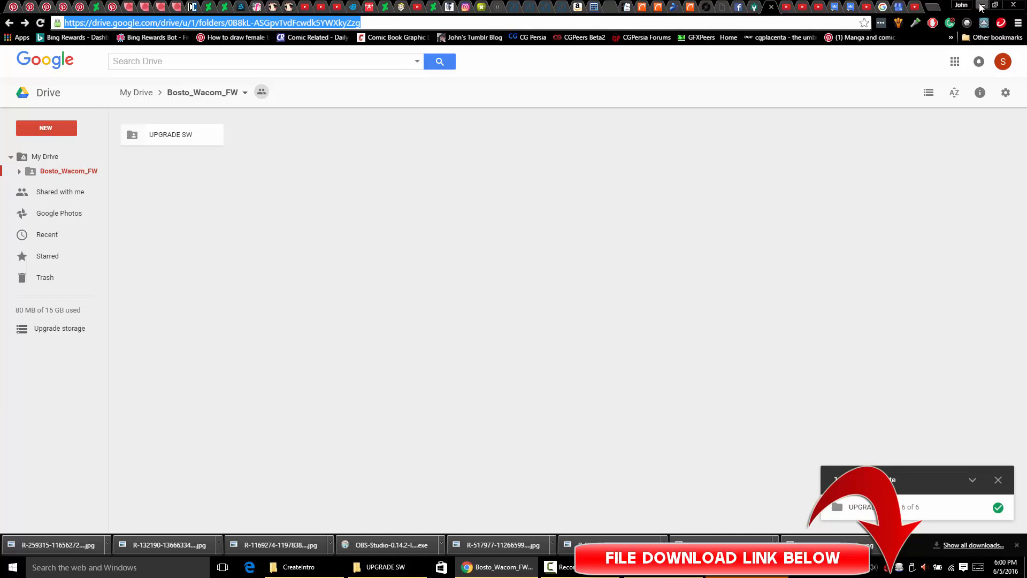
left_click(171, 135)
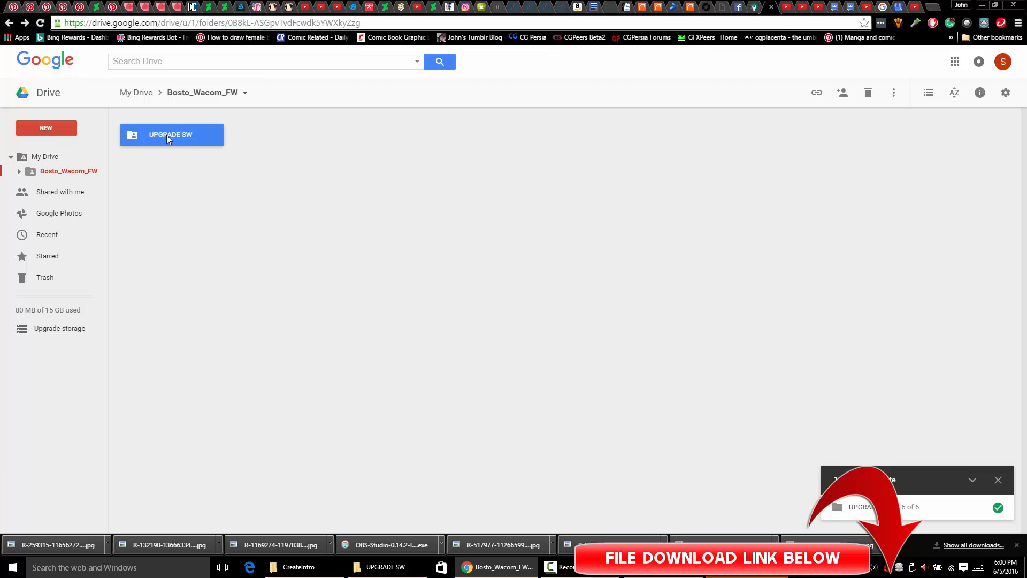
right_click(171, 134)
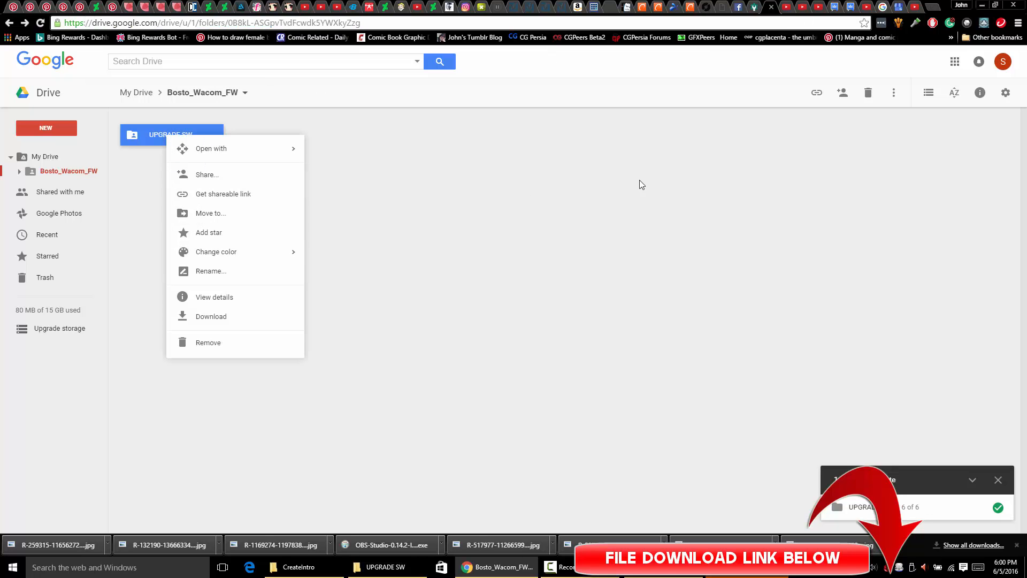
left_click(385, 567)
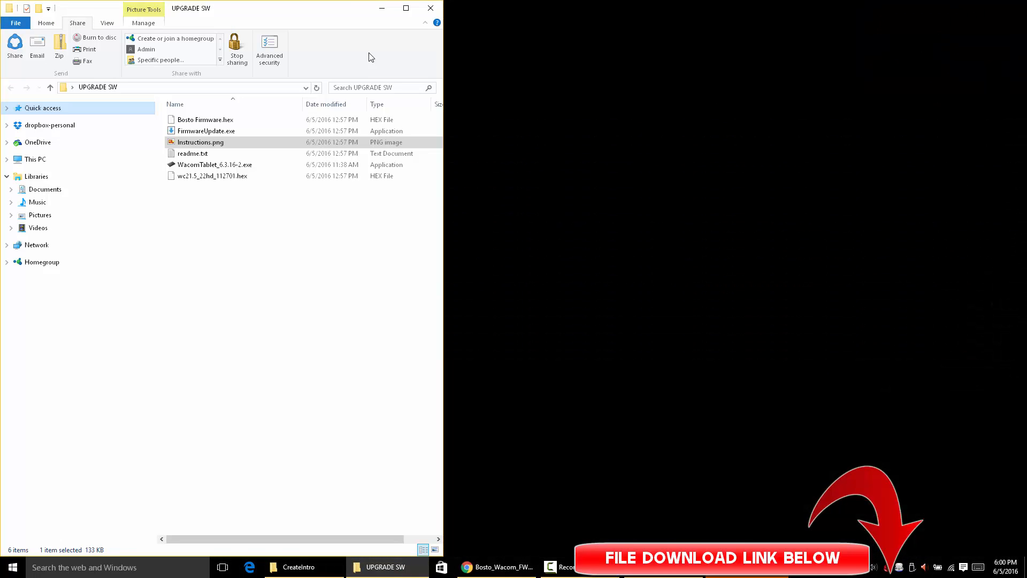
Launch FirmwareUpdate.exe, which shows the tablet as VID 056A, PID 00FA, version 0105.
left_click(199, 142)
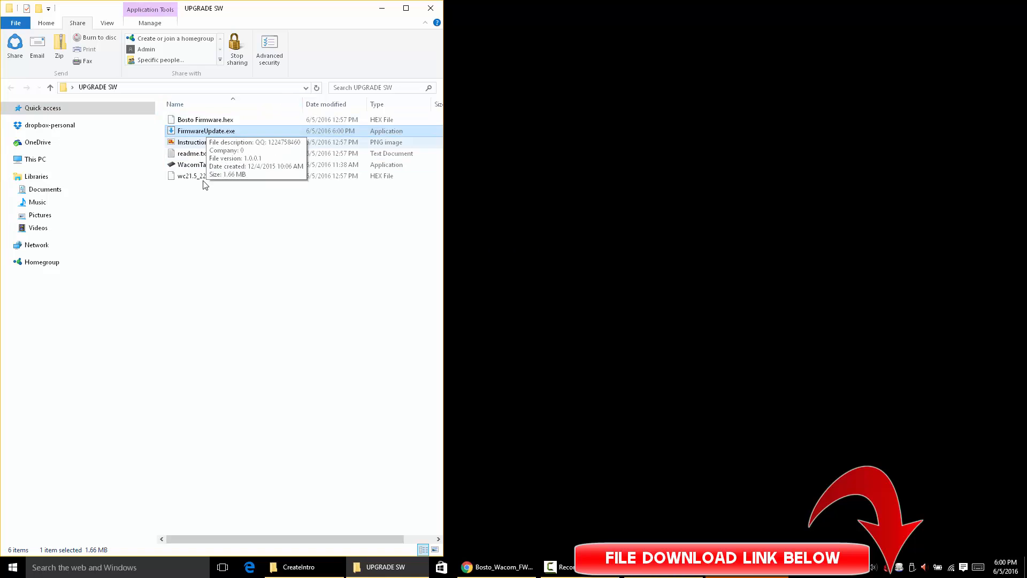
double_click(207, 130)
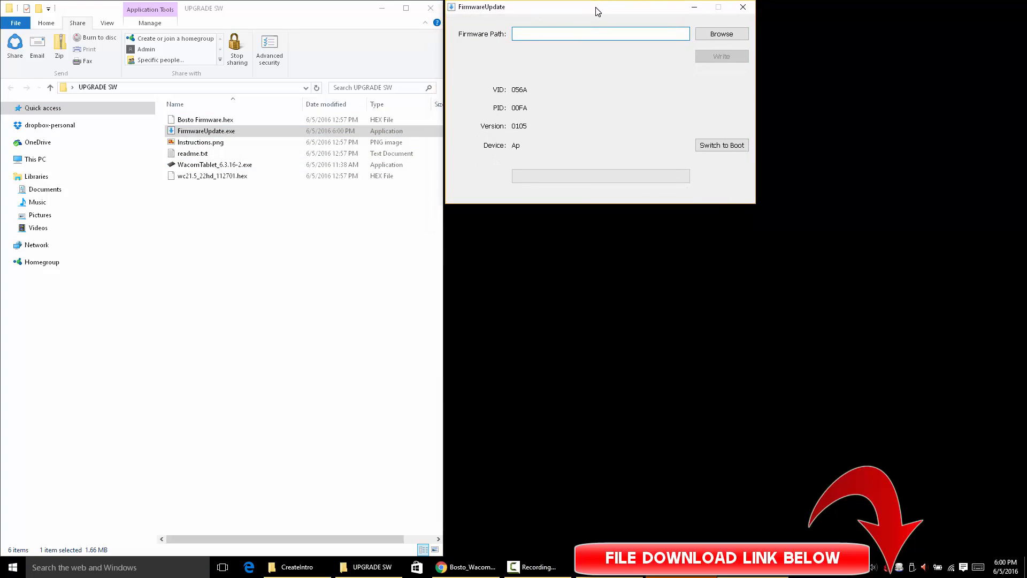
mouse_move(344, 319)
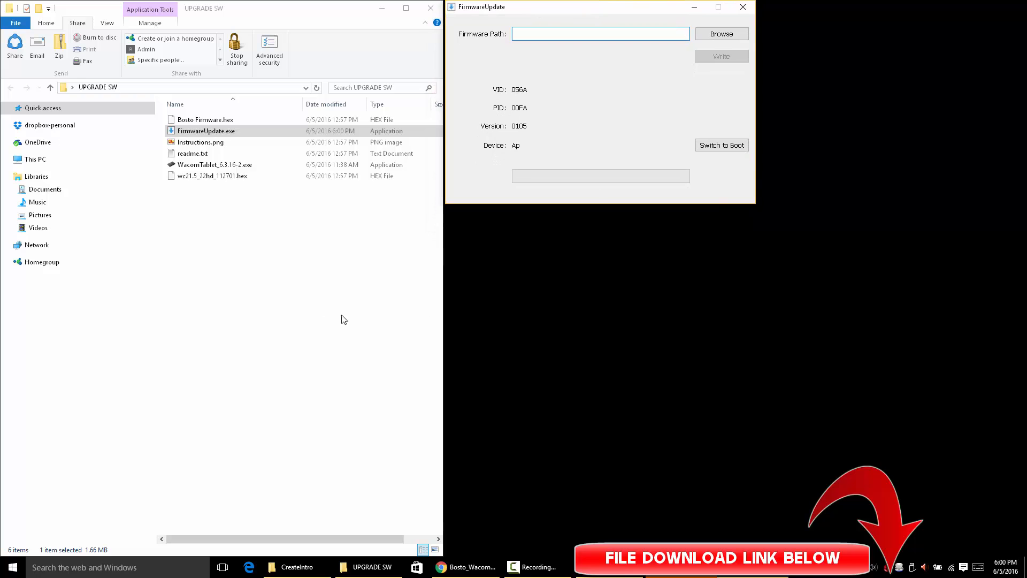
left_click(600, 33)
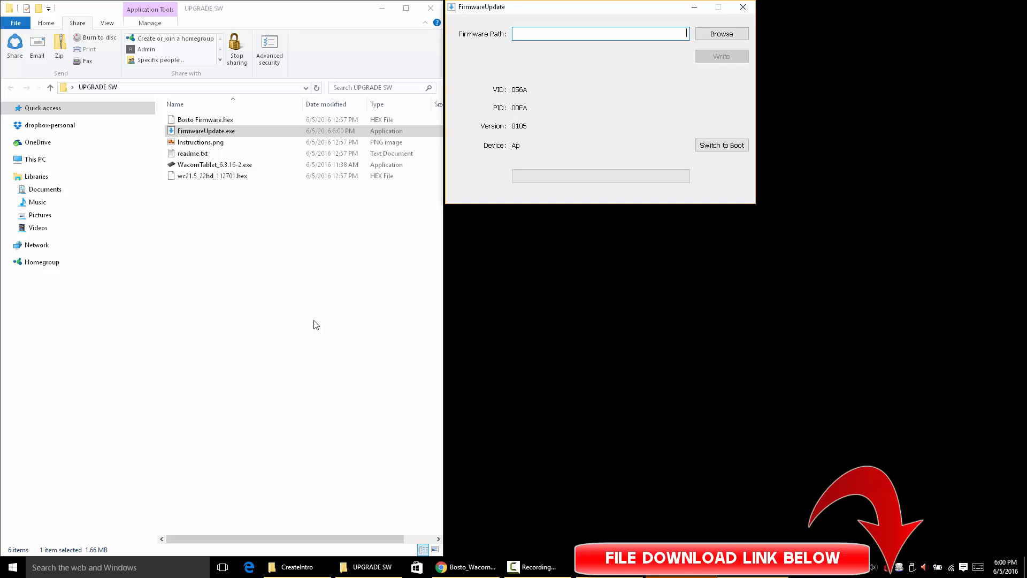
mouse_move(260, 272)
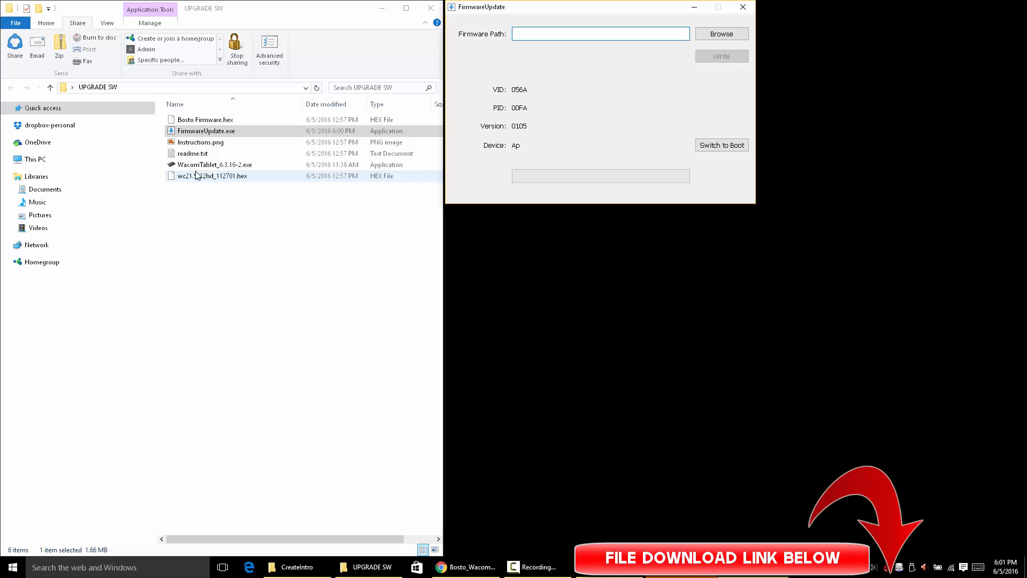
left_click(214, 164)
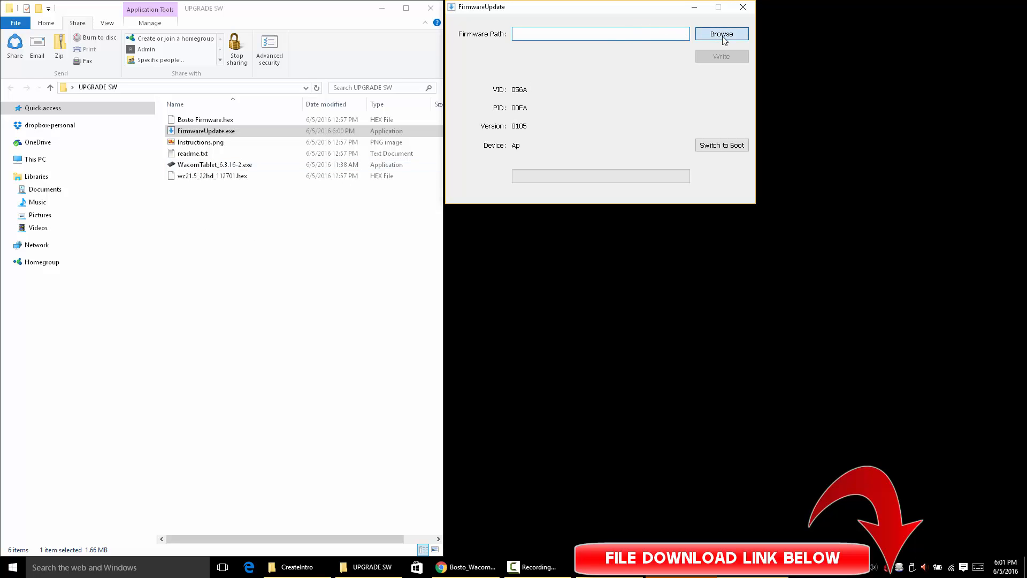
Load the wc21.5_22hd_112701.hex firmware file into FirmwareUpdate.
left_click(721, 33)
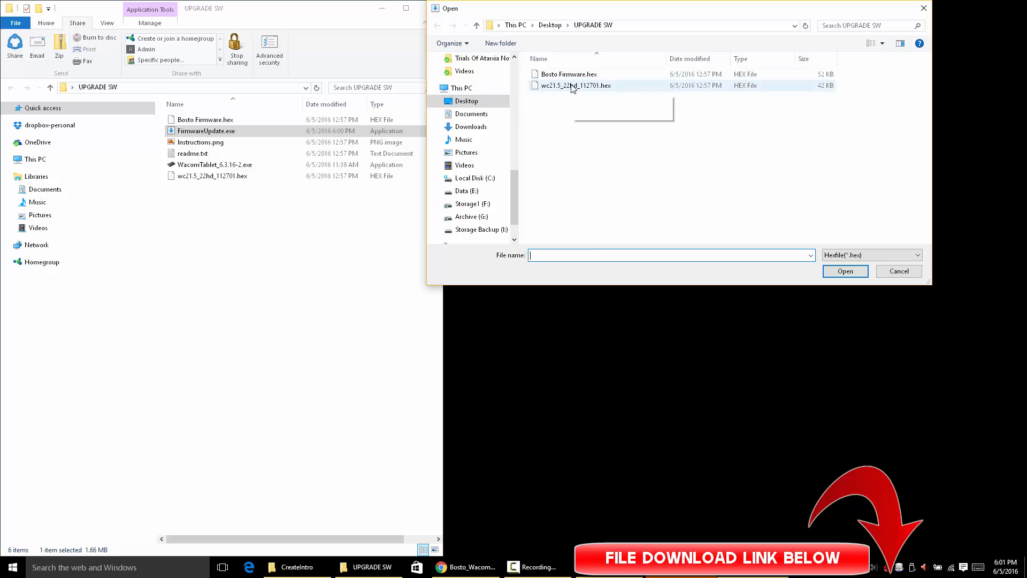
left_click(575, 85)
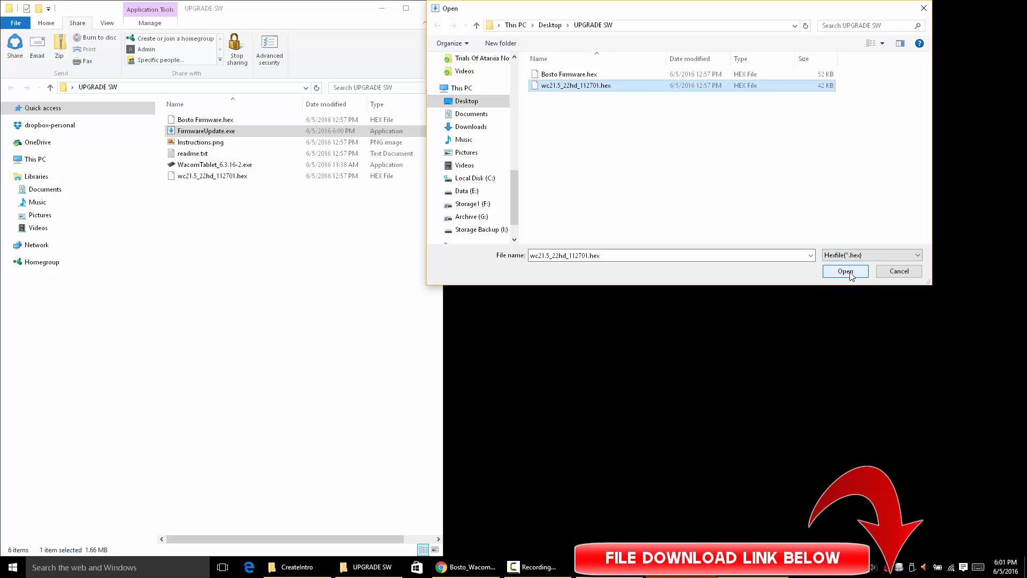
left_click(845, 271)
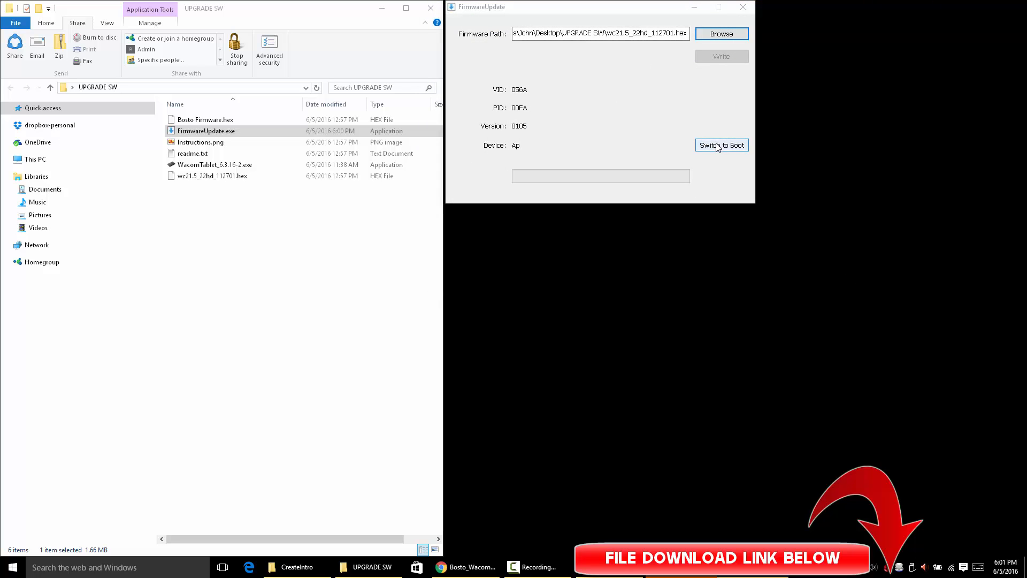
Switch the tablet to boot mode, back to application mode, then close the updater.
left_click(721, 145)
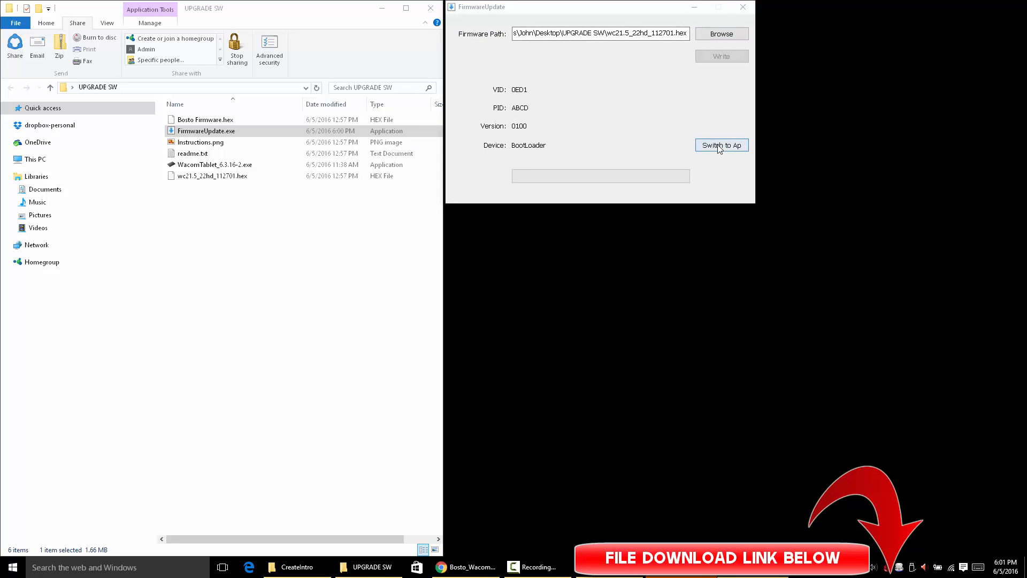
left_click(721, 145)
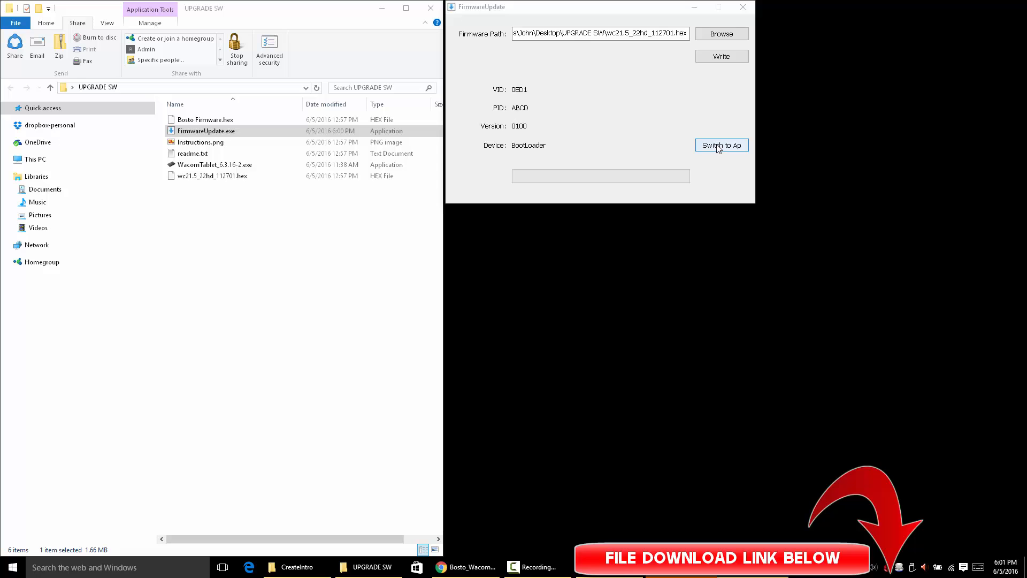
left_click(720, 145)
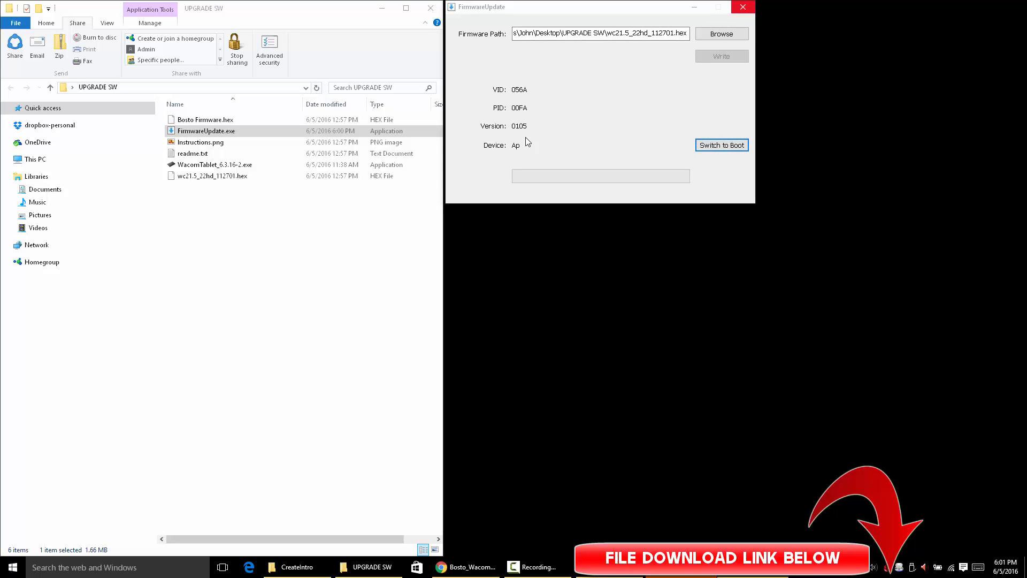
left_click(741, 7)
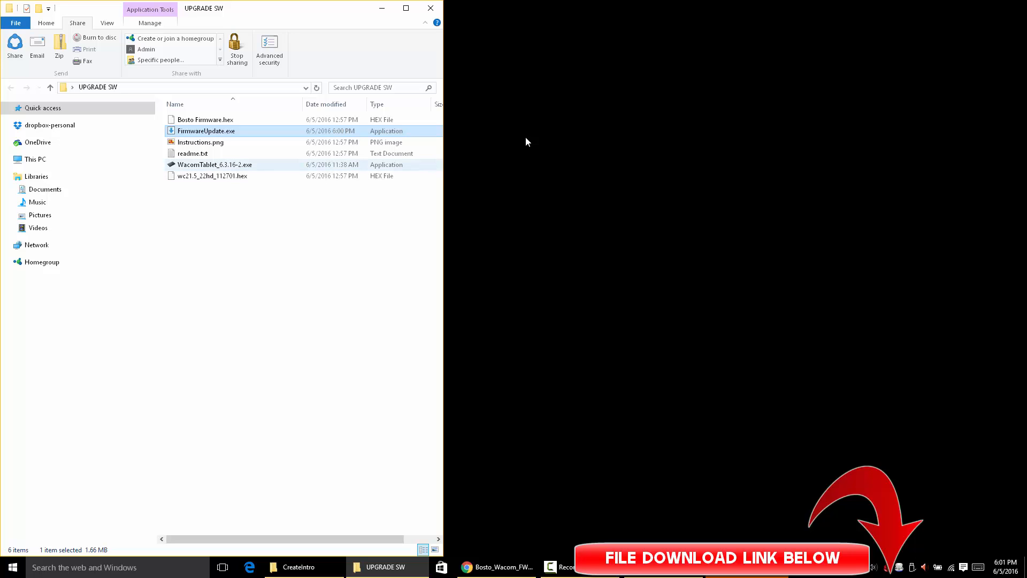
mouse_move(214, 164)
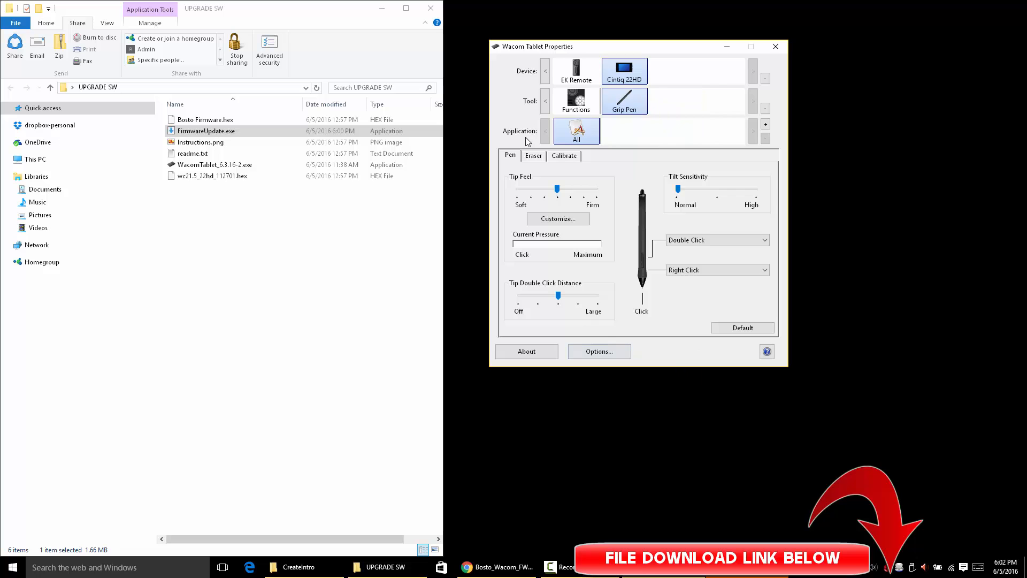
mouse_move(598, 351)
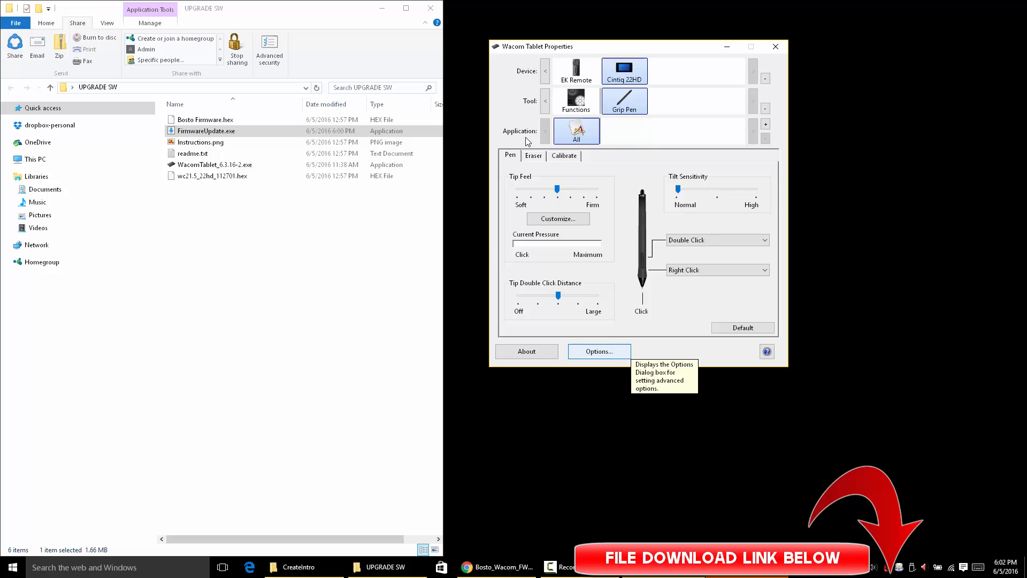
Select the EK Remote device to view its ExpressKeys Outer Keys assignments.
left_click(598, 351)
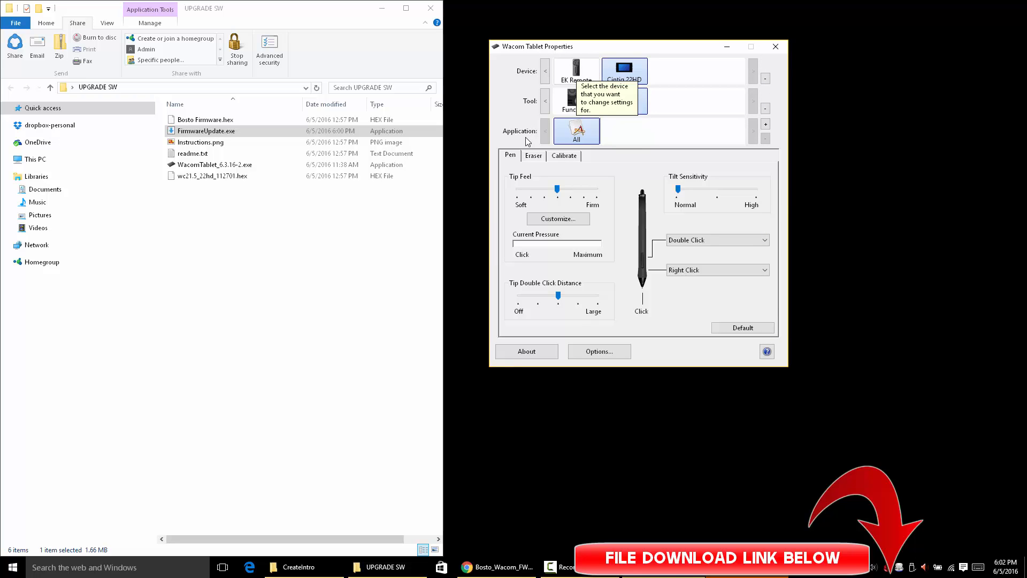
left_click(575, 71)
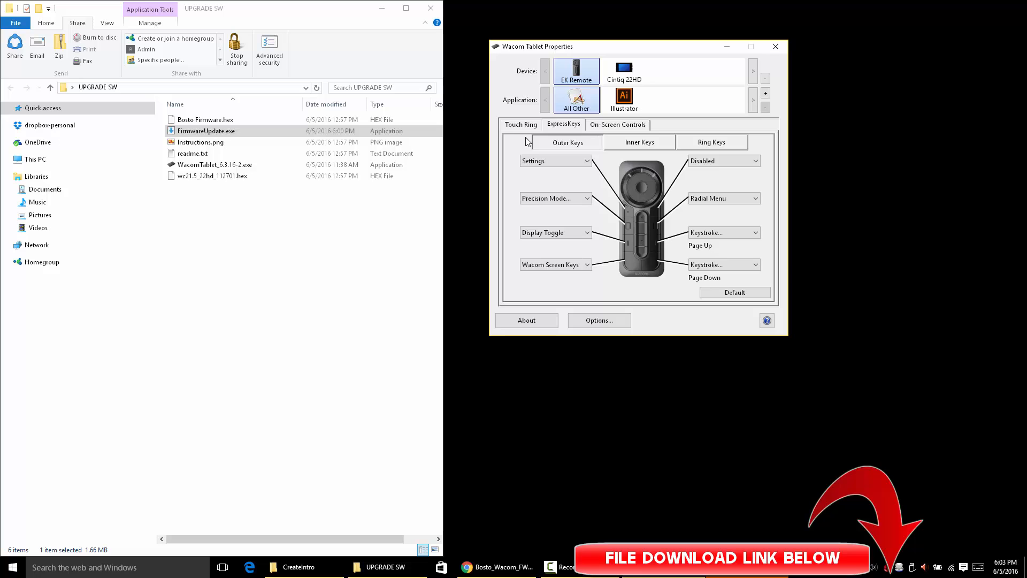
left_click(554, 265)
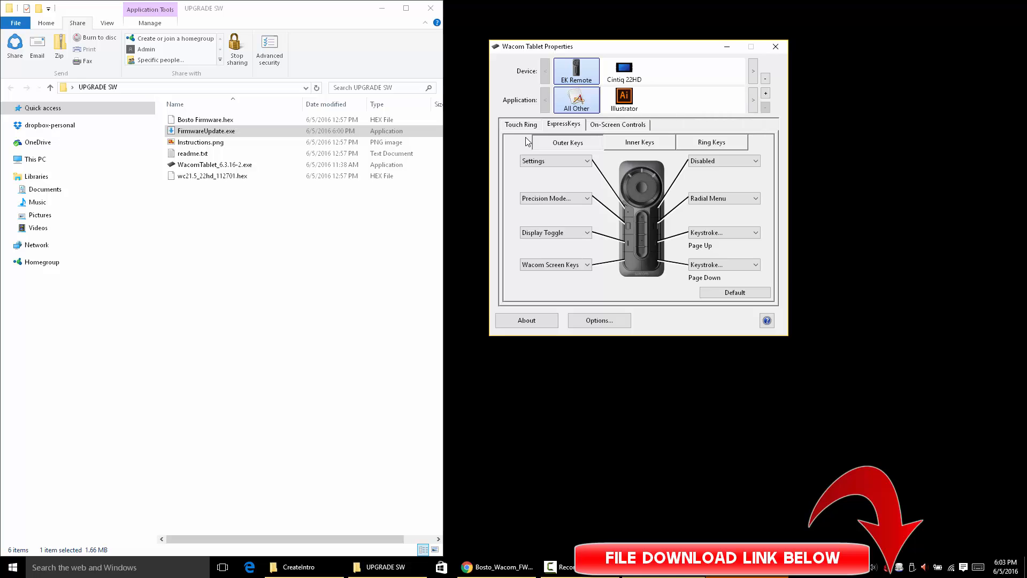
mouse_move(776, 46)
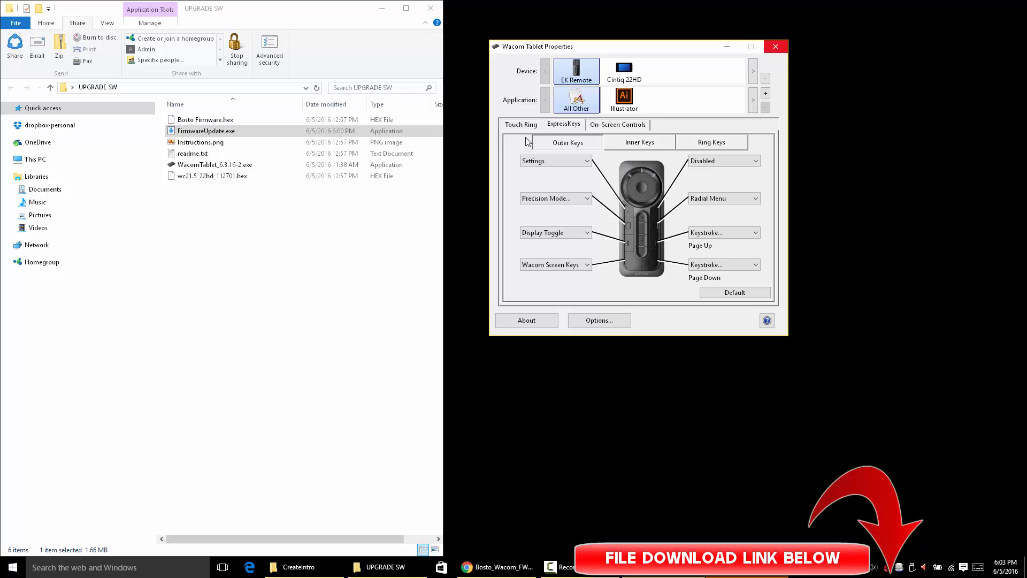
Close Wacom Tablet Properties and relaunch FirmwareUpdate.exe.
left_click(776, 46)
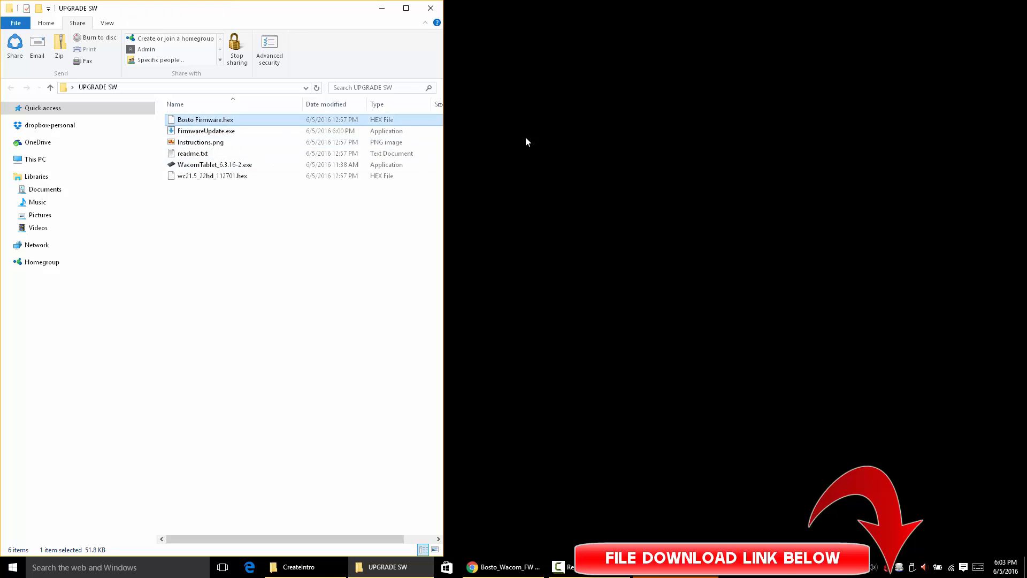
left_click(207, 131)
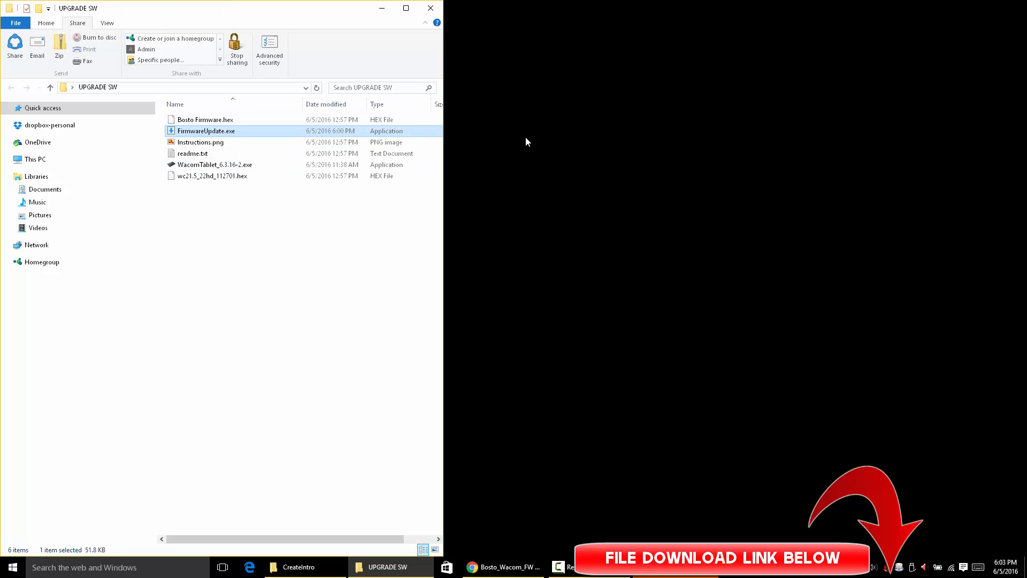
double_click(206, 130)
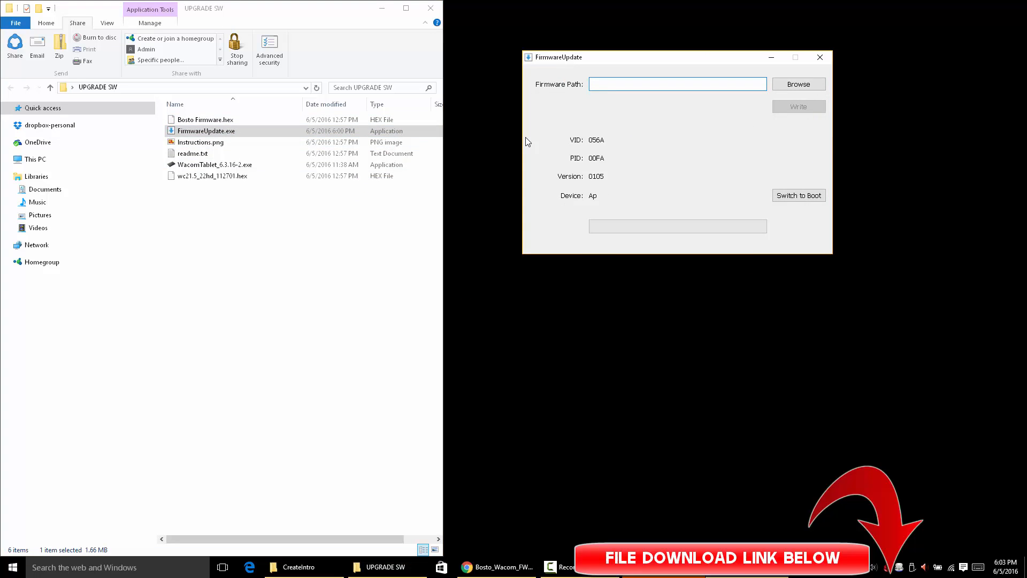
Load Bosto Firmware.hex, then close the updater without writing.
left_click(797, 84)
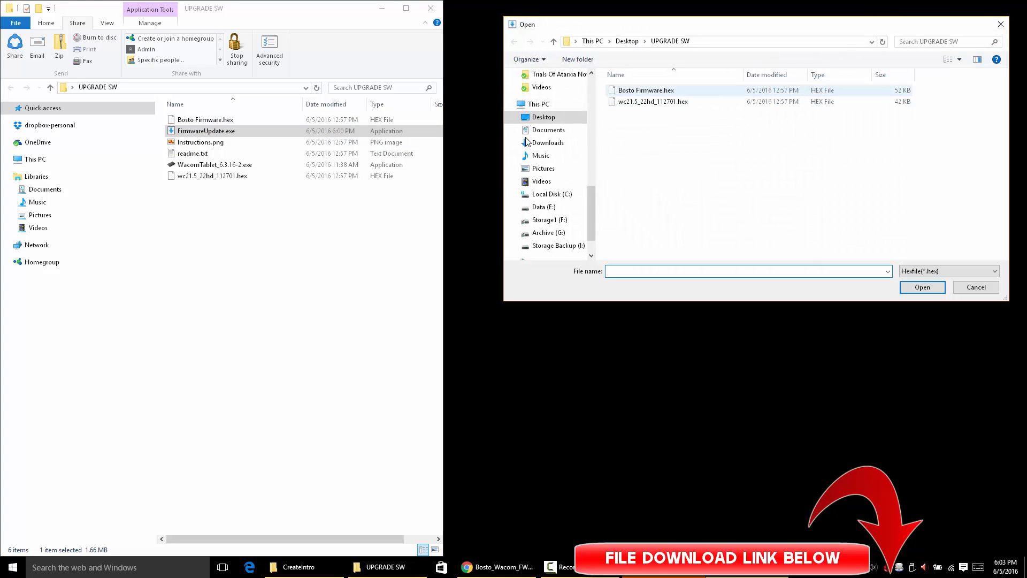
left_click(921, 286)
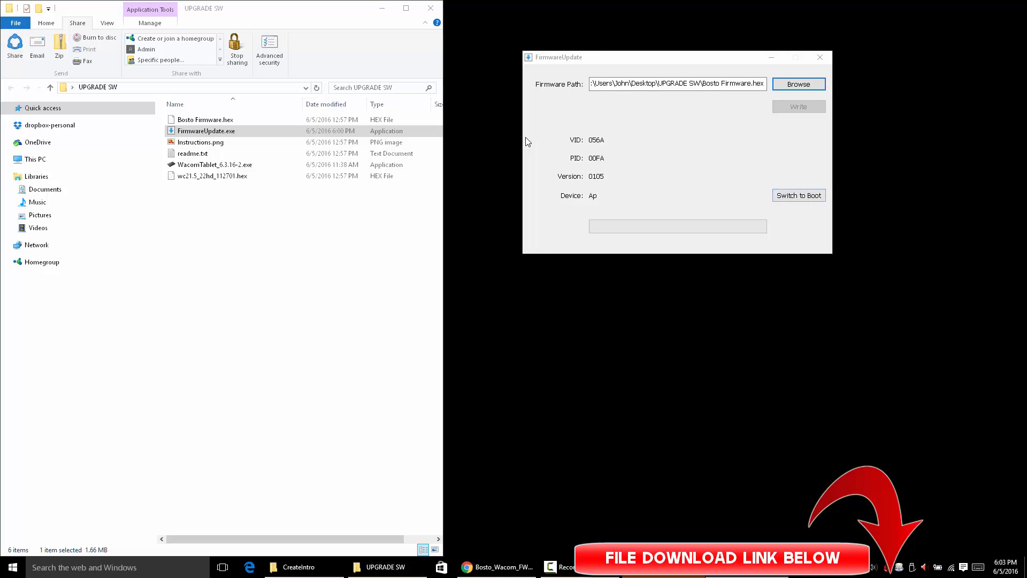
mouse_move(820, 58)
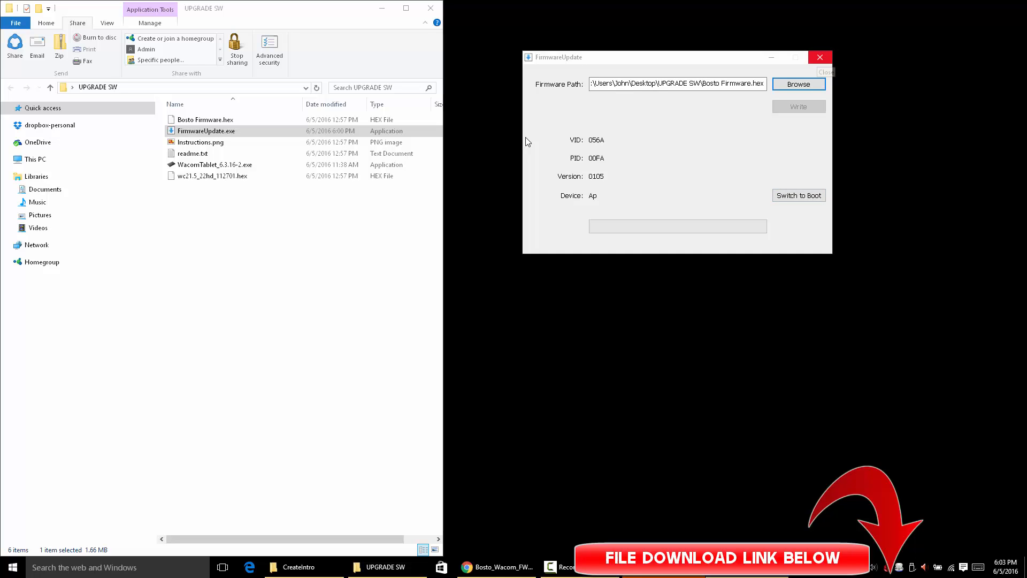
left_click(820, 57)
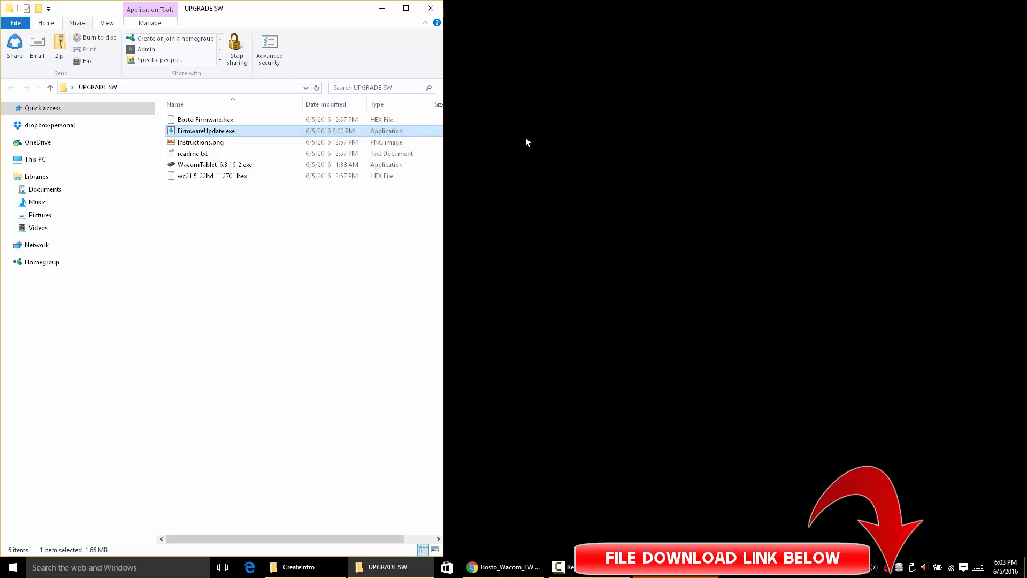